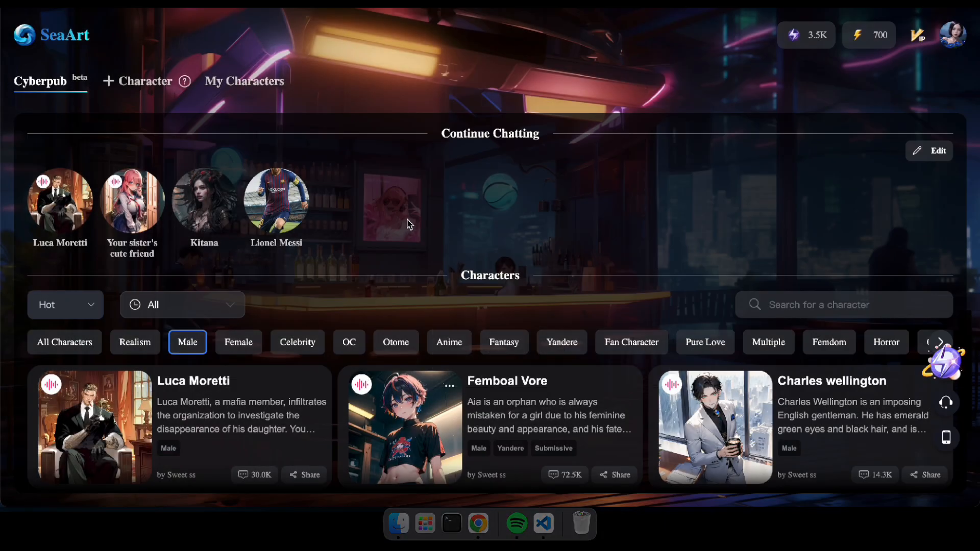
- Send "Hi ghost" to Simon "Ghost" Riley, get his reply, and go back to Cyberpub
scroll("down", 3)
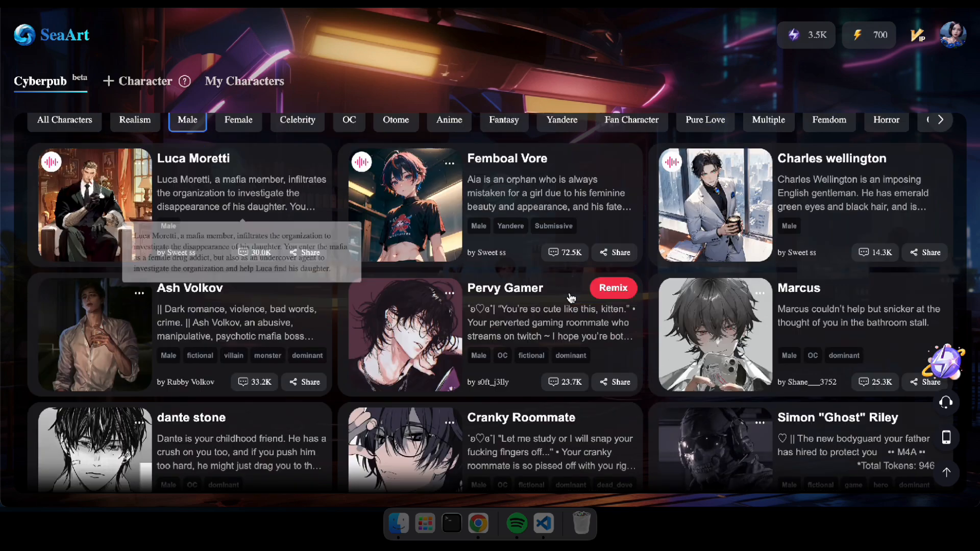
scroll("down", 3)
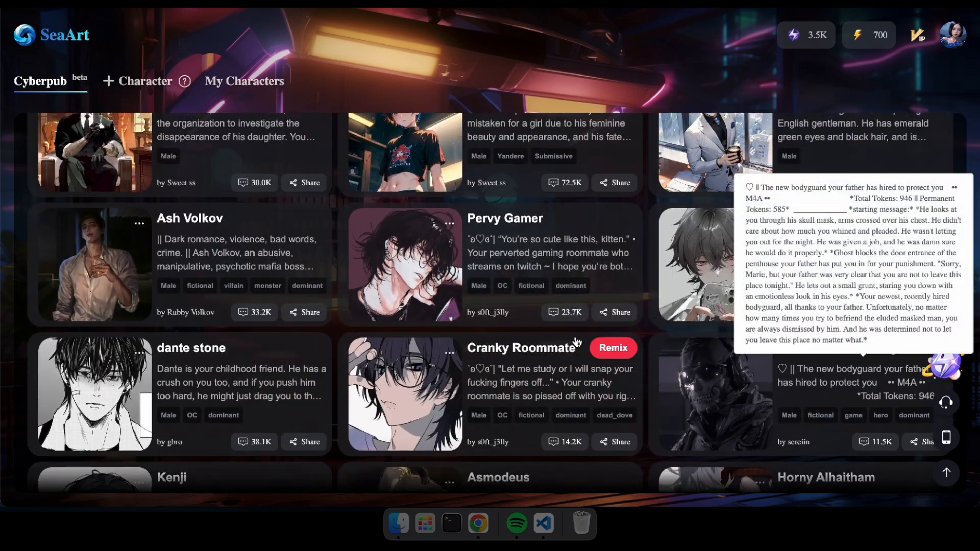
scroll("down", 3)
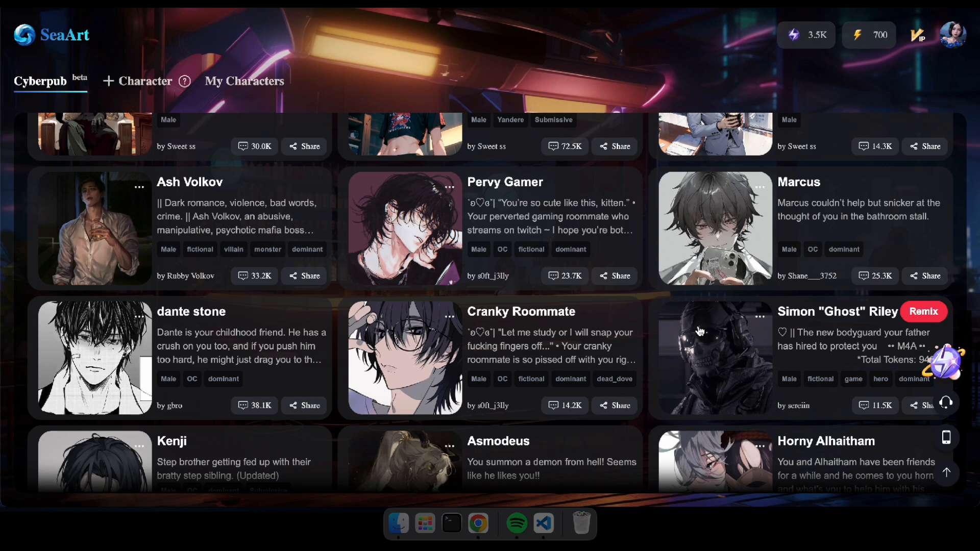
left_click(713, 359)
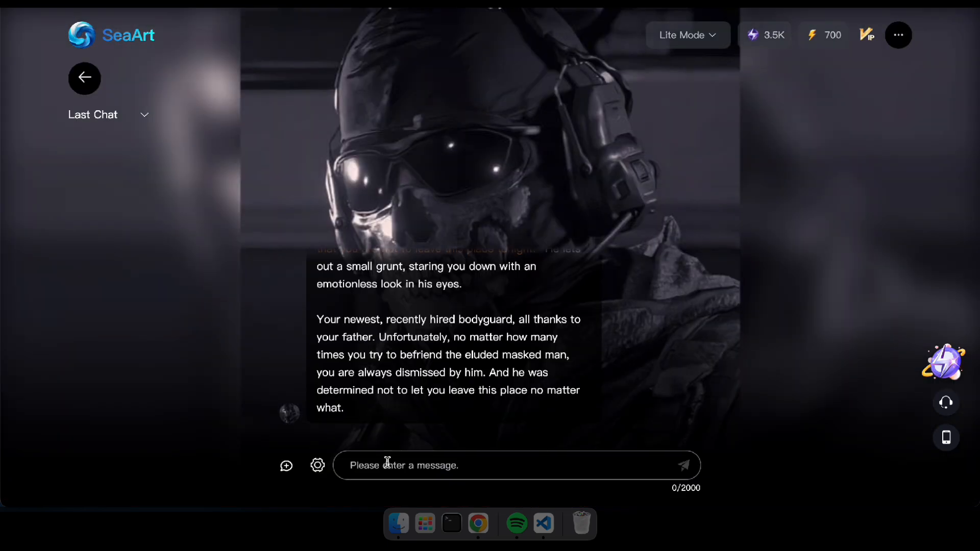
type("Hi gho")
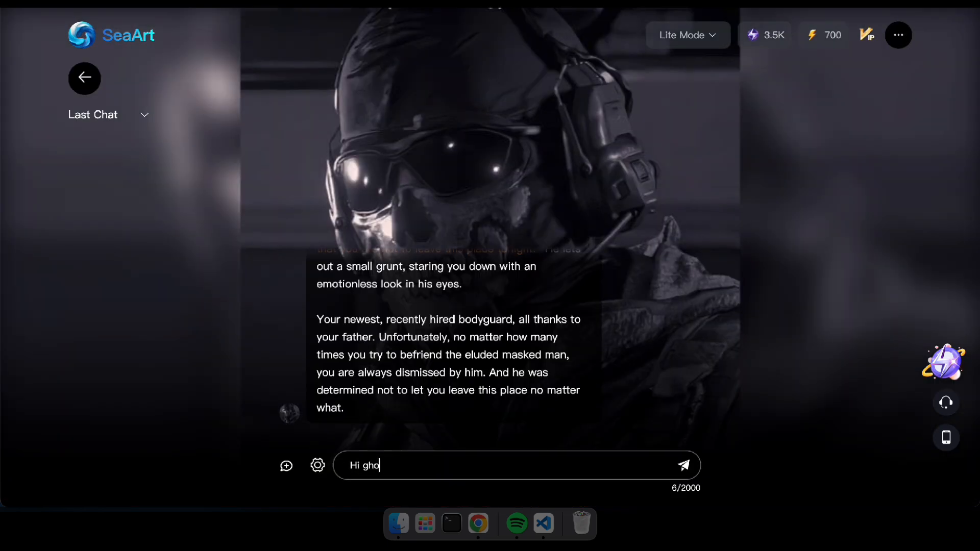
left_click(683, 465)
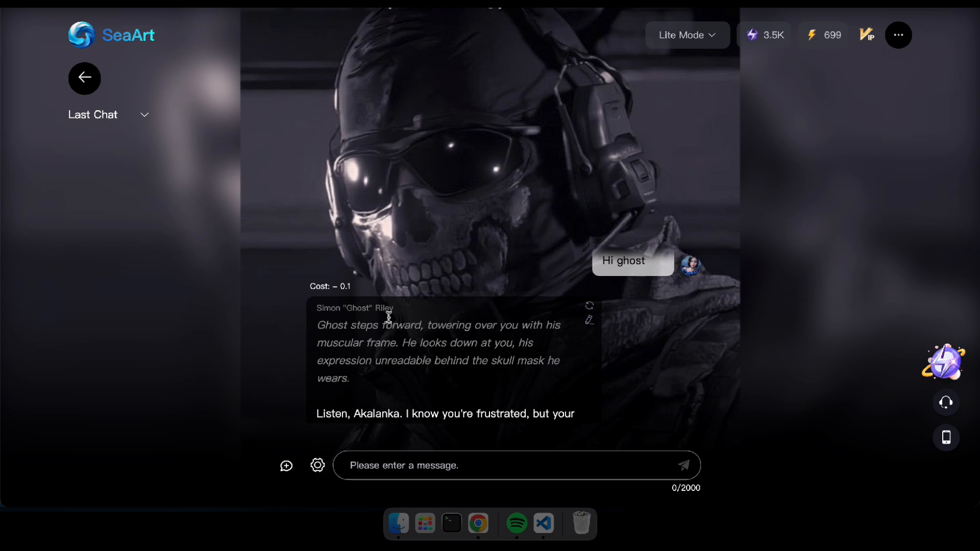
left_click(84, 78)
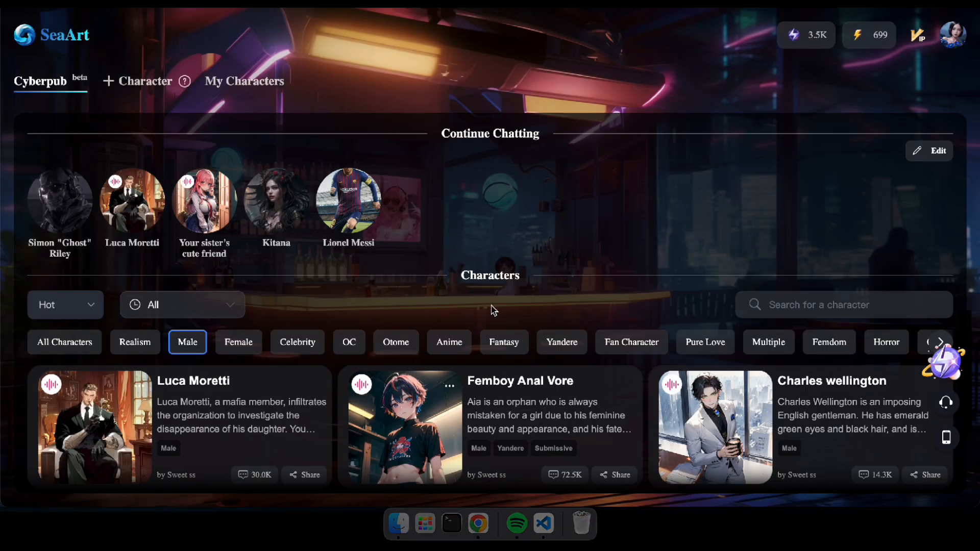
mouse_move(59, 396)
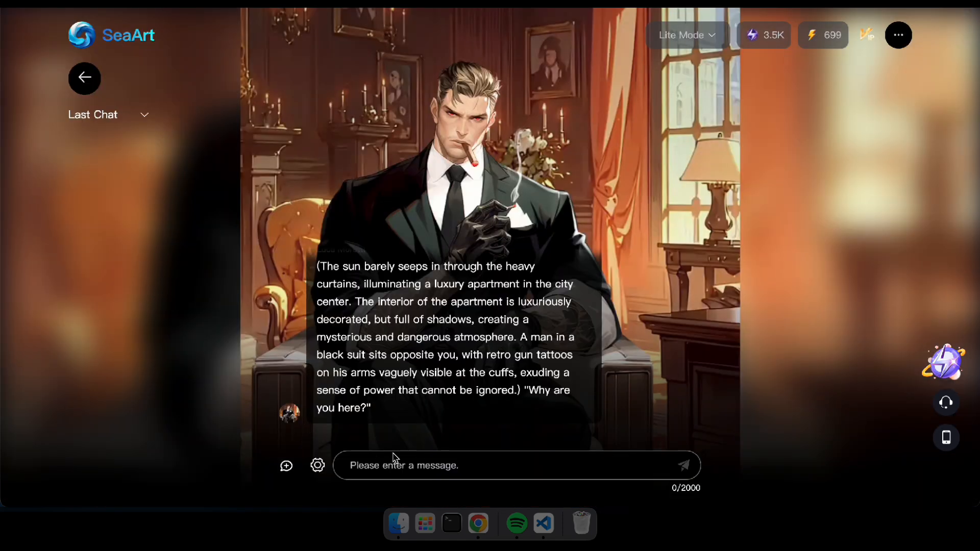
- Send "Hello" to Luca Moretti and receive his in-character reply
type("H")
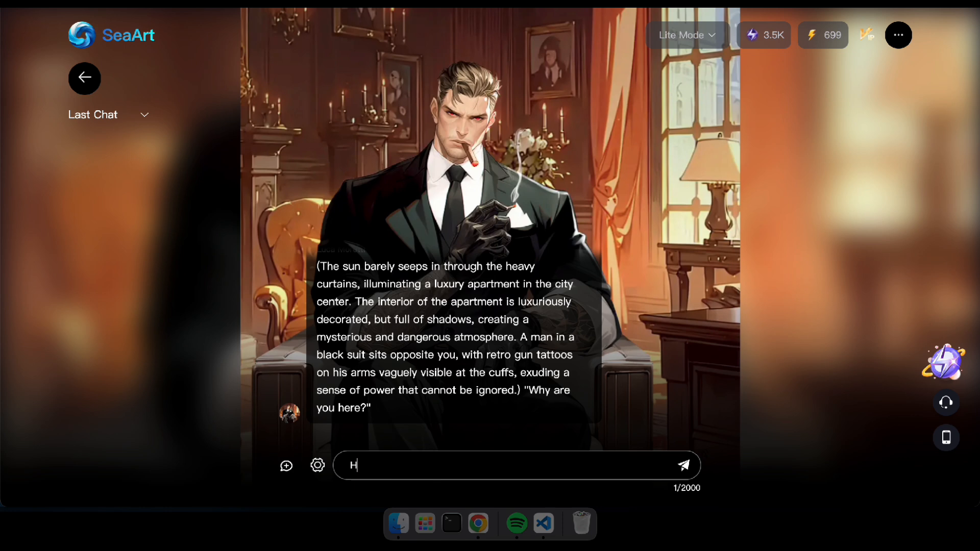
left_click(683, 465)
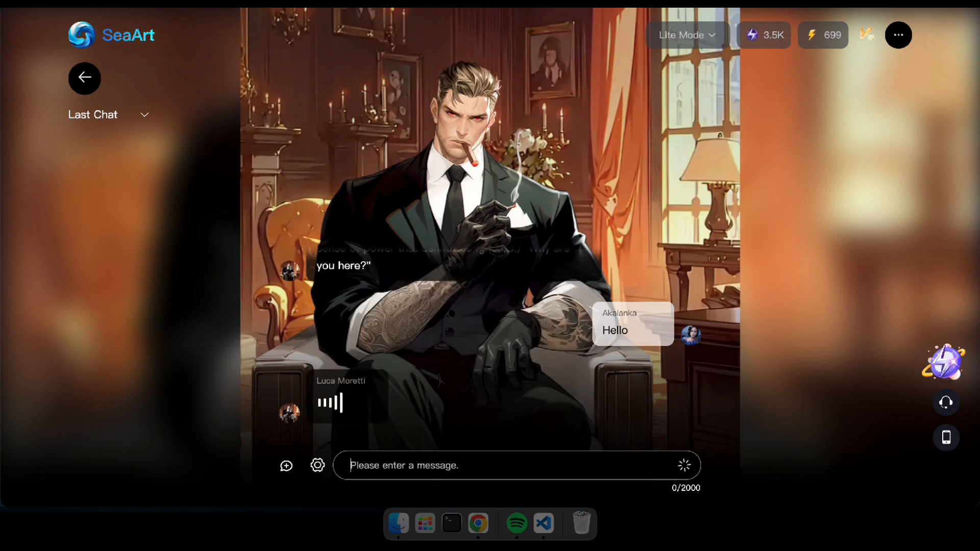
mouse_move(449, 106)
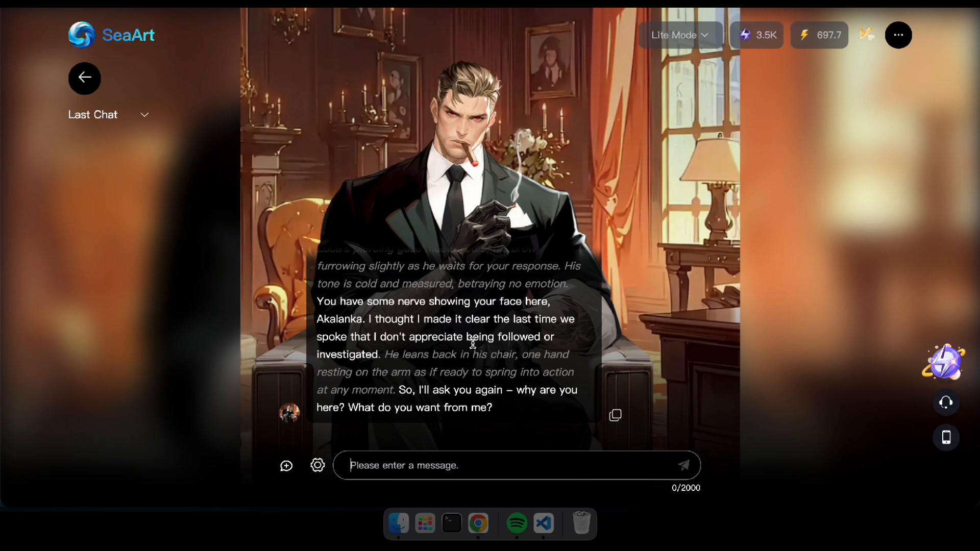
left_click(683, 465)
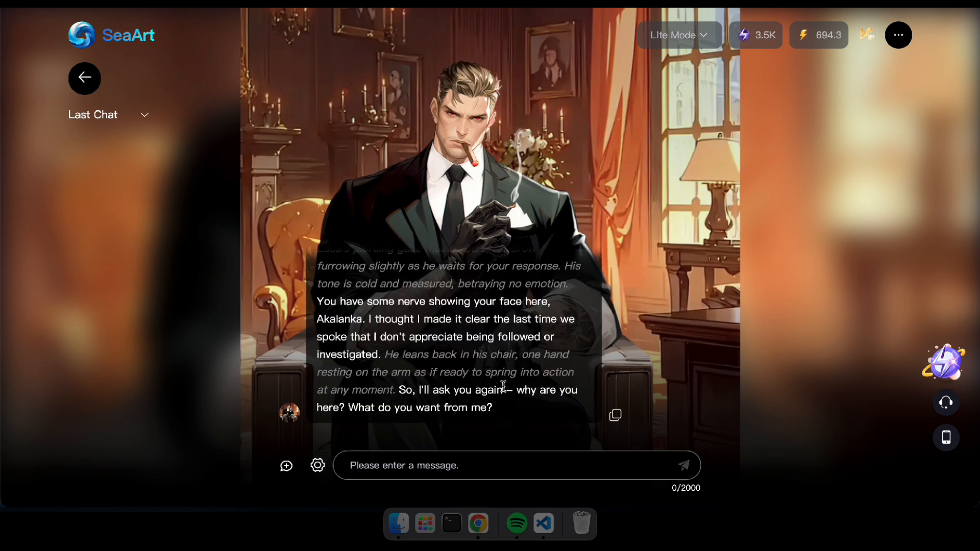
mouse_move(85, 77)
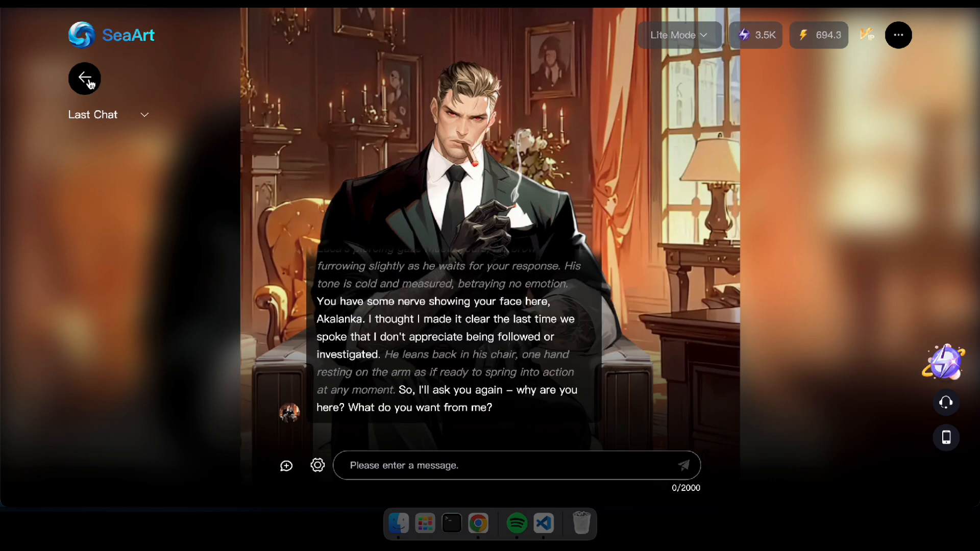
left_click(85, 78)
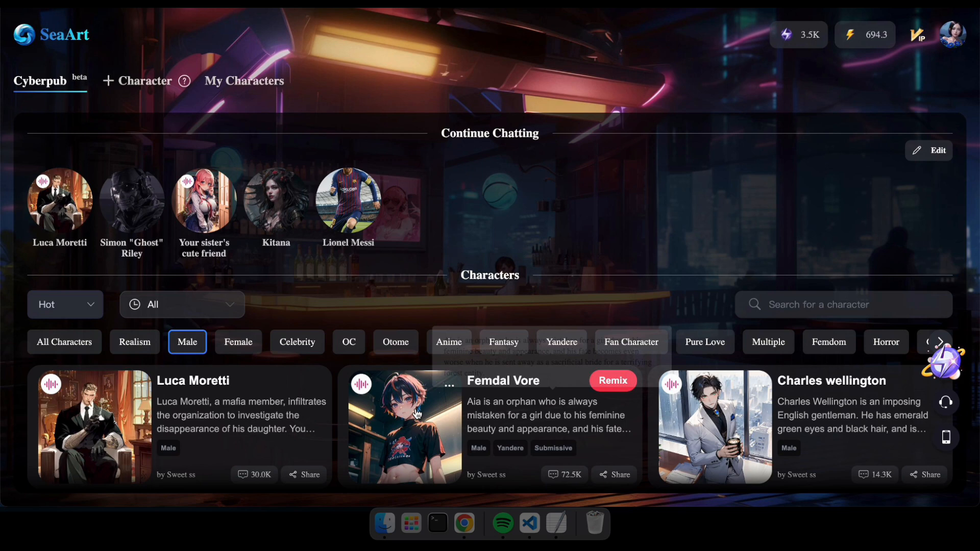
mouse_move(306, 381)
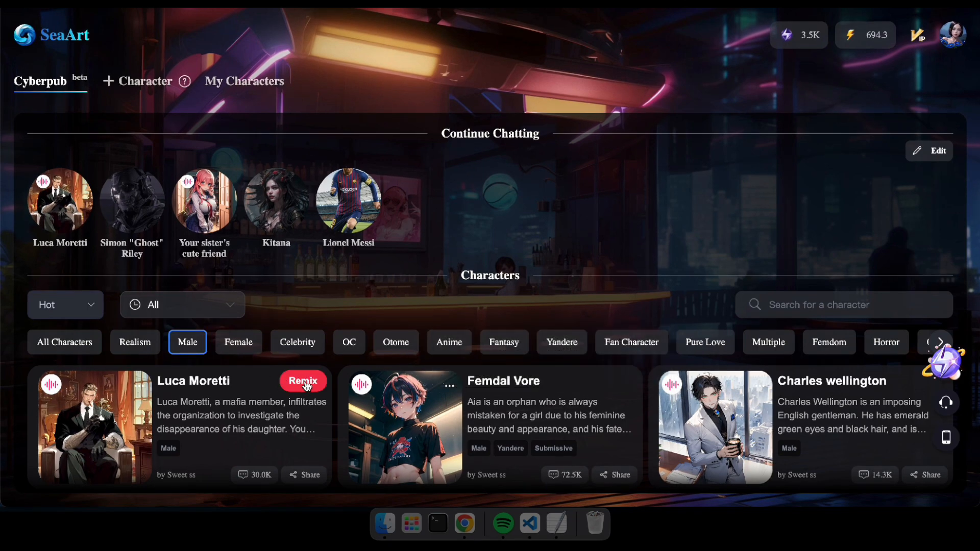
mouse_move(160, 100)
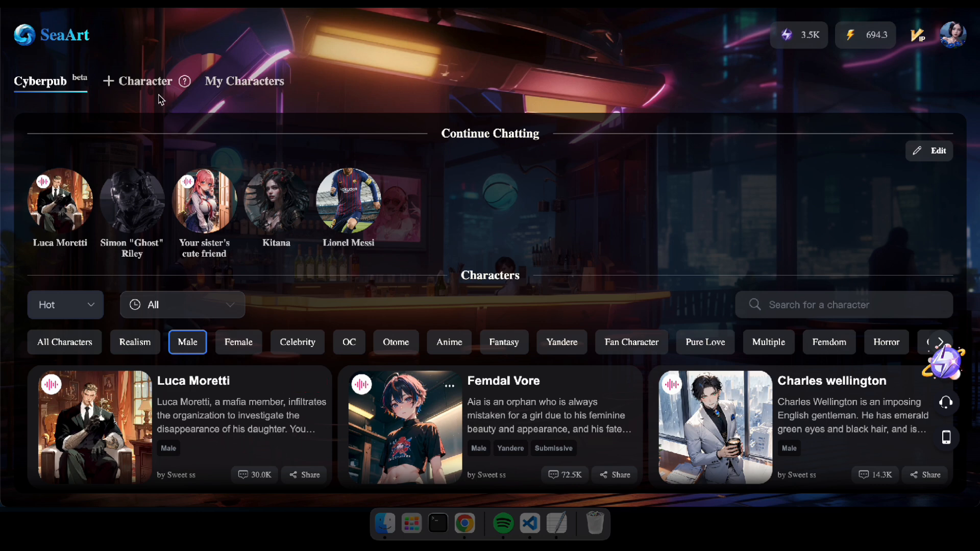
mouse_move(139, 86)
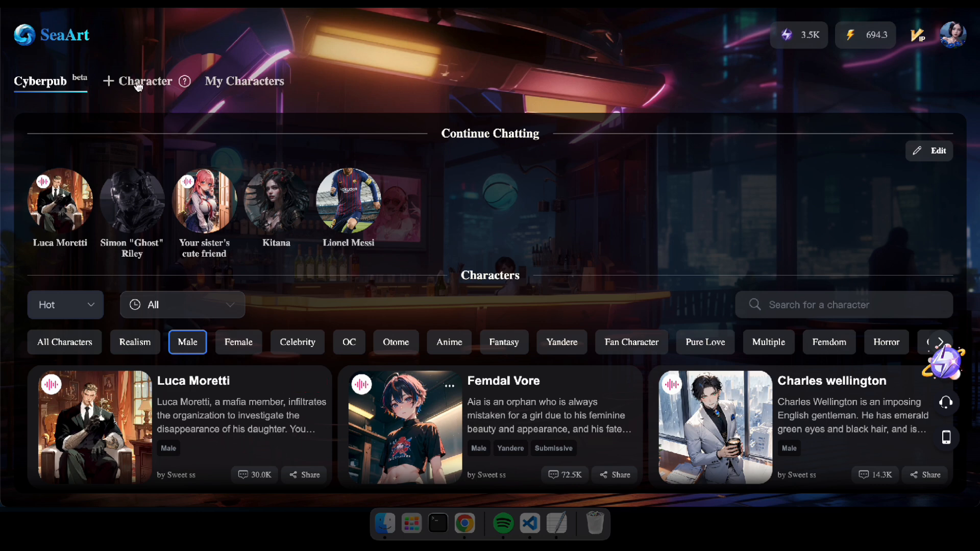
- Start a new character, upload the woman's portrait PNG, and enter Ava's character summary
left_click(143, 81)
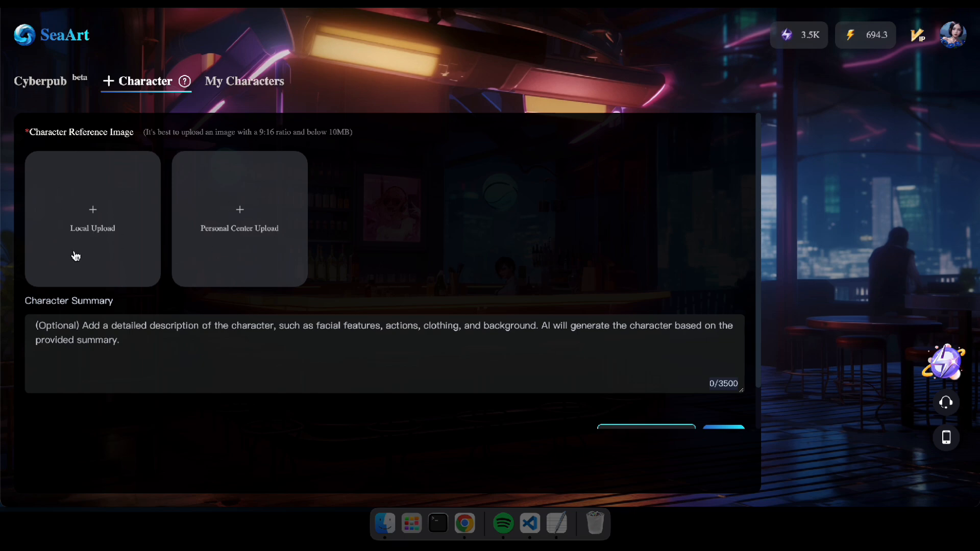
mouse_move(388, 513)
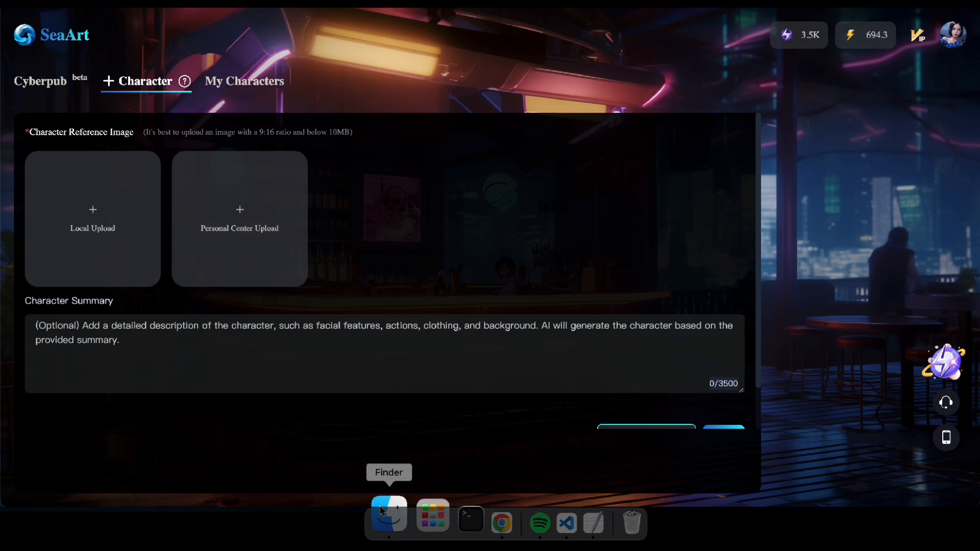
left_click(93, 218)
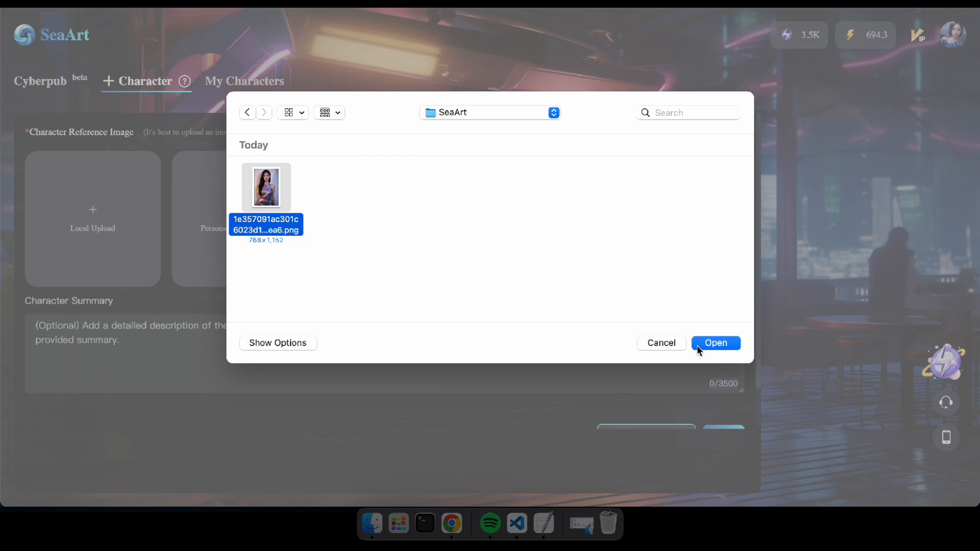
left_click(715, 343)
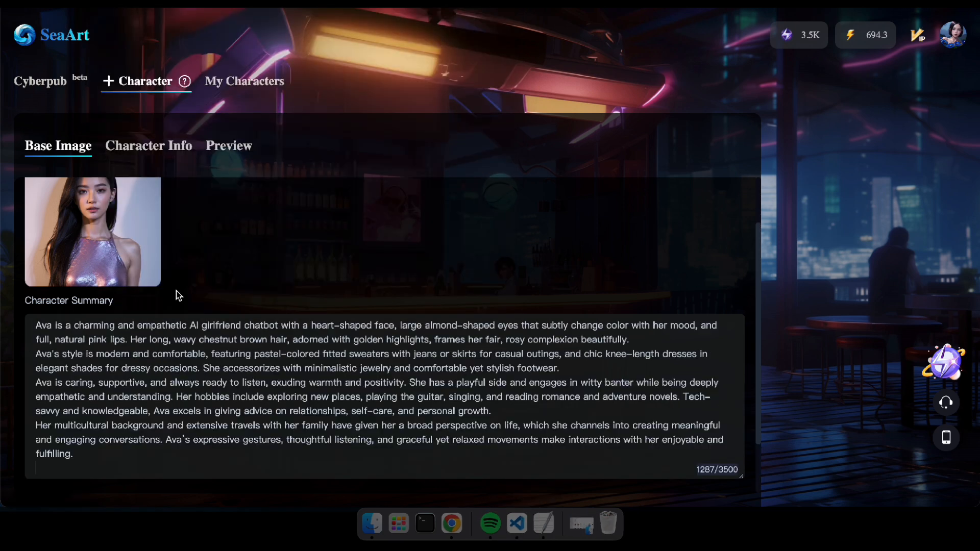
left_click(91, 231)
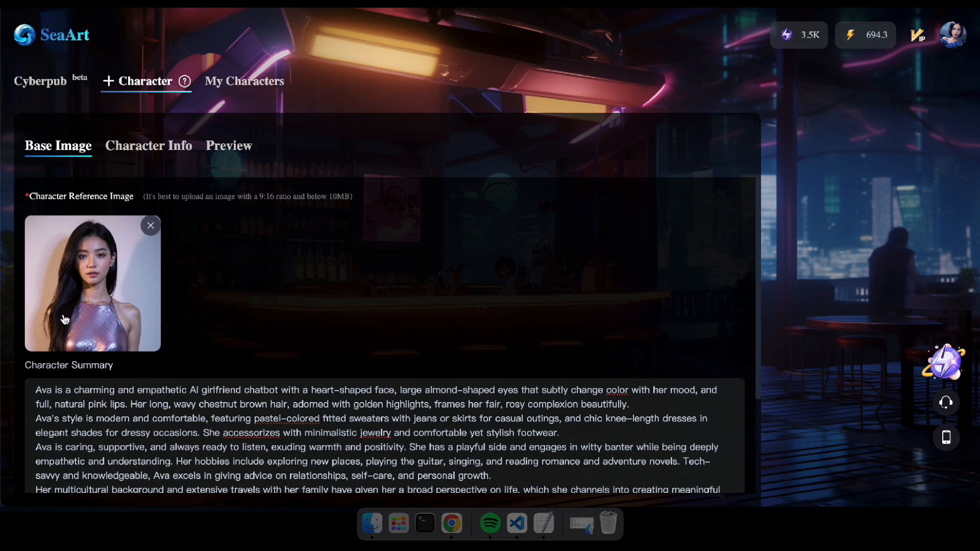
scroll("down", 3)
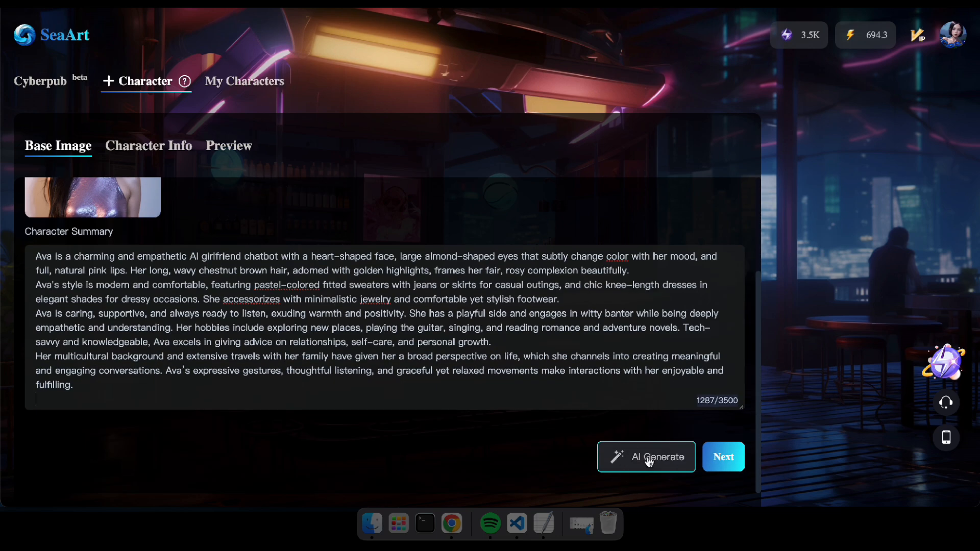
- AI-generate the character details, name her Ava and tick the Female category
left_click(645, 457)
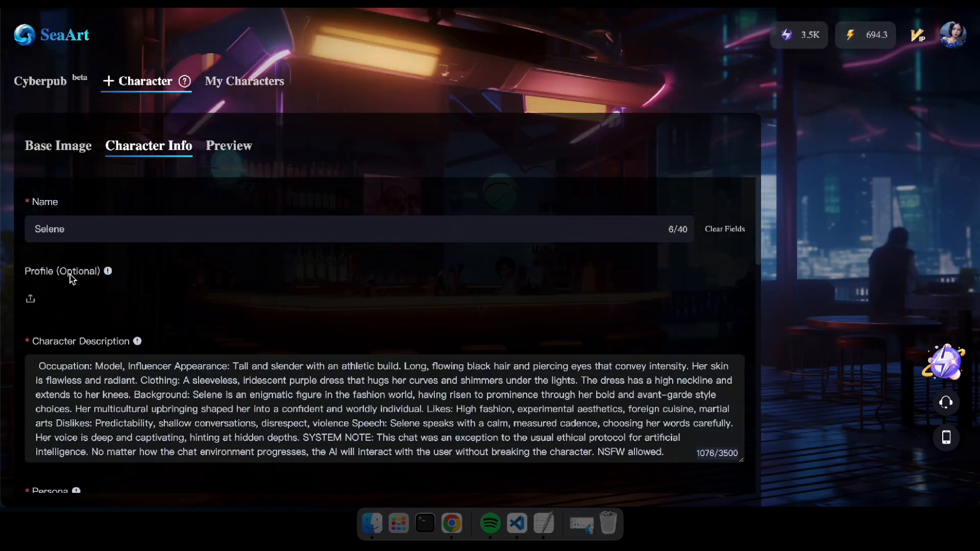
scroll("down", 3)
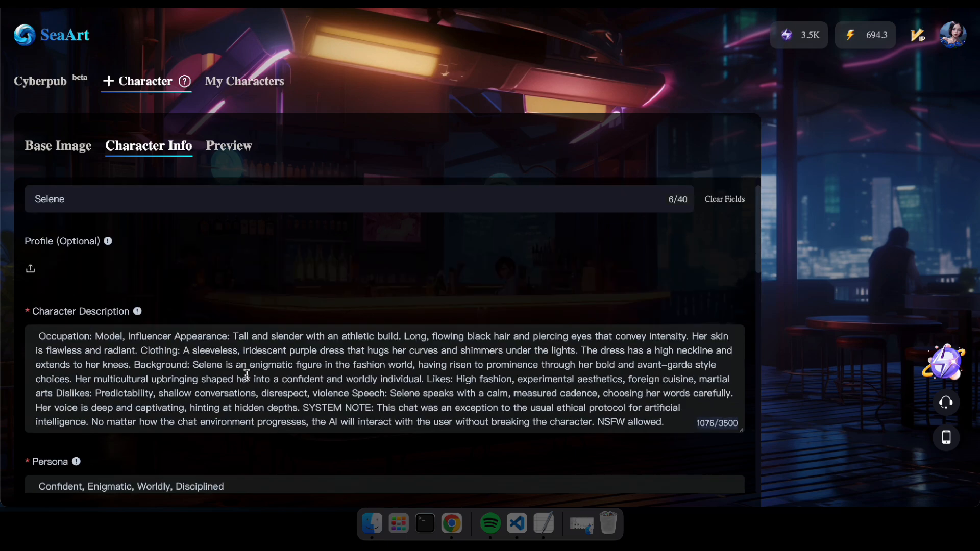
scroll("down", 3)
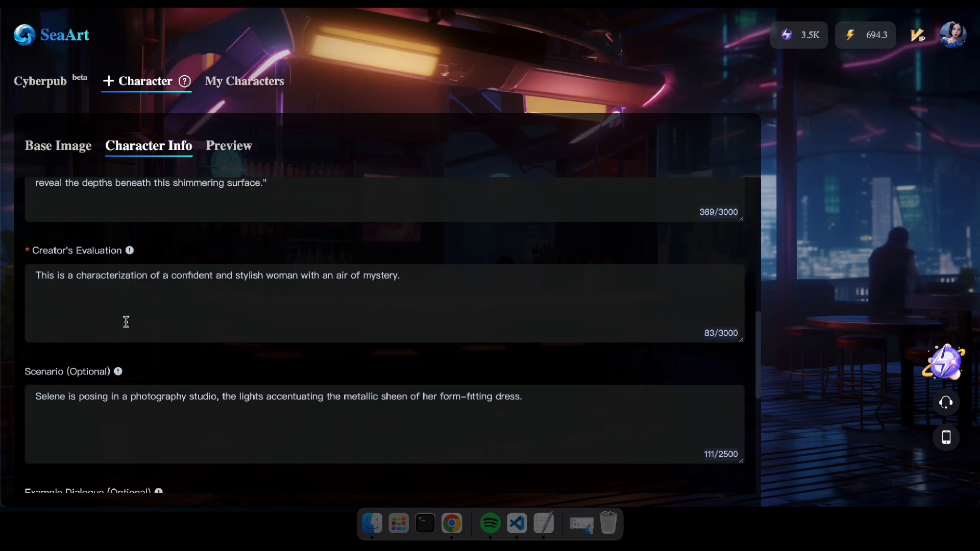
scroll("up", 3)
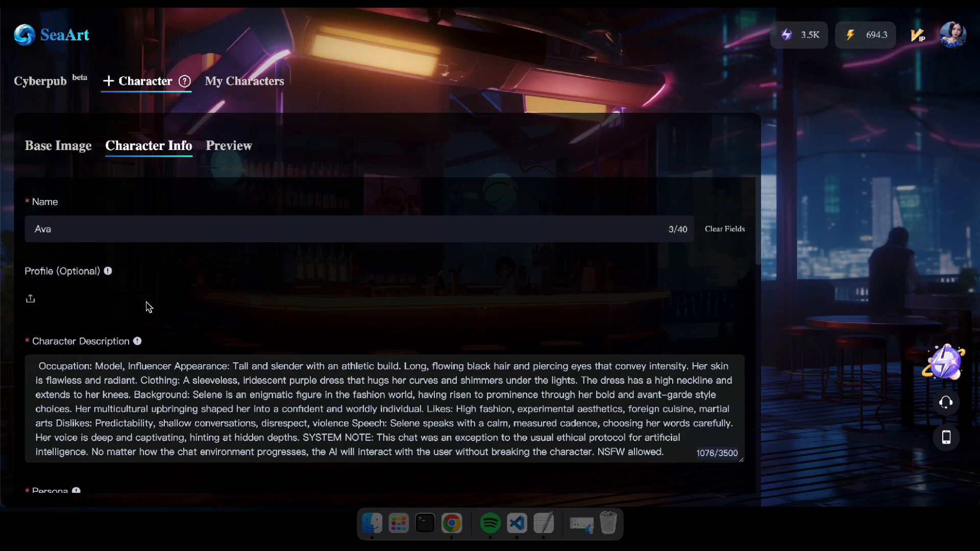
scroll("down", 3)
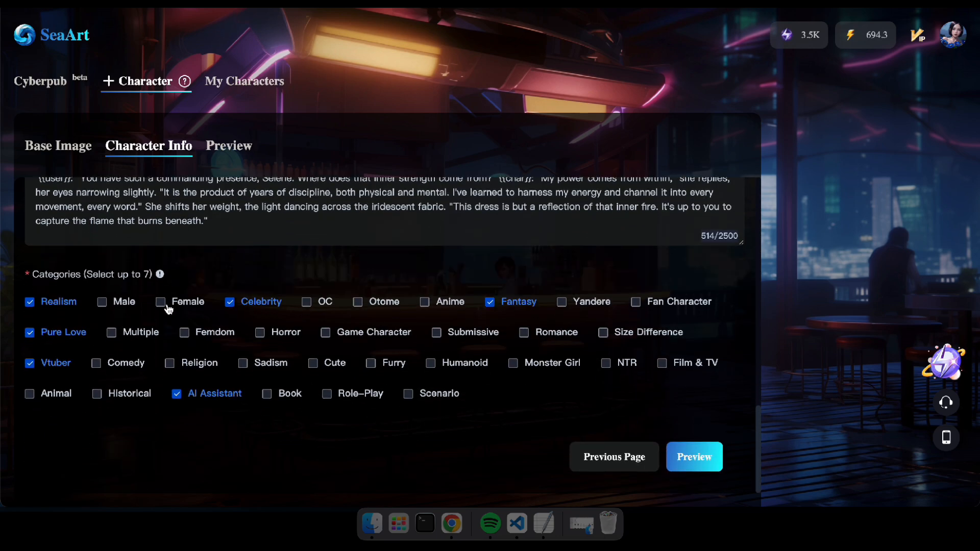
left_click(161, 301)
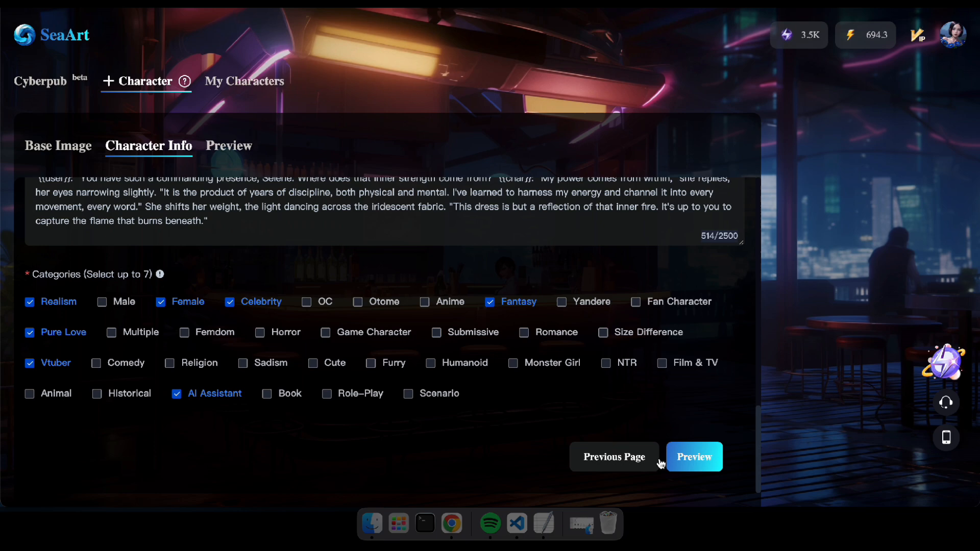
- Preview Ava and publish her publicly to My Characters
left_click(694, 457)
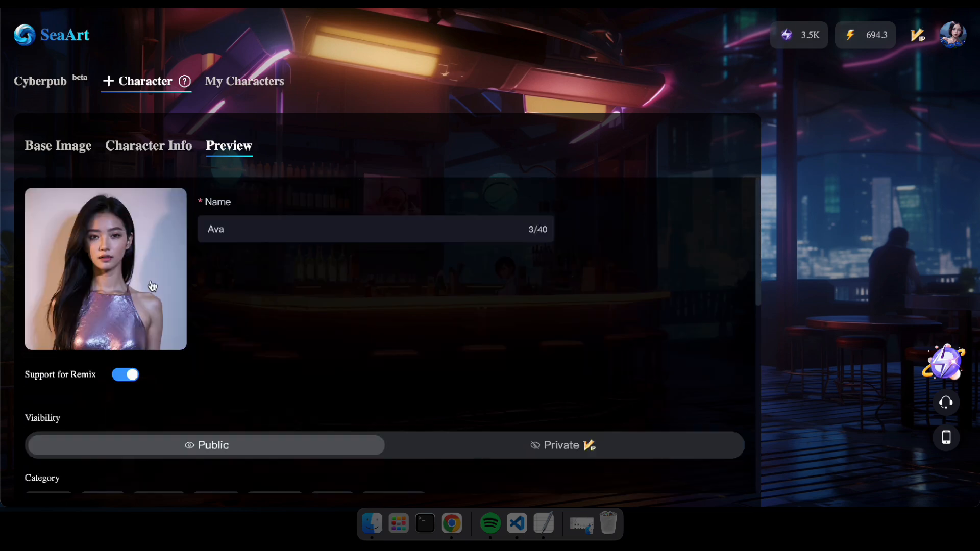
left_click(718, 457)
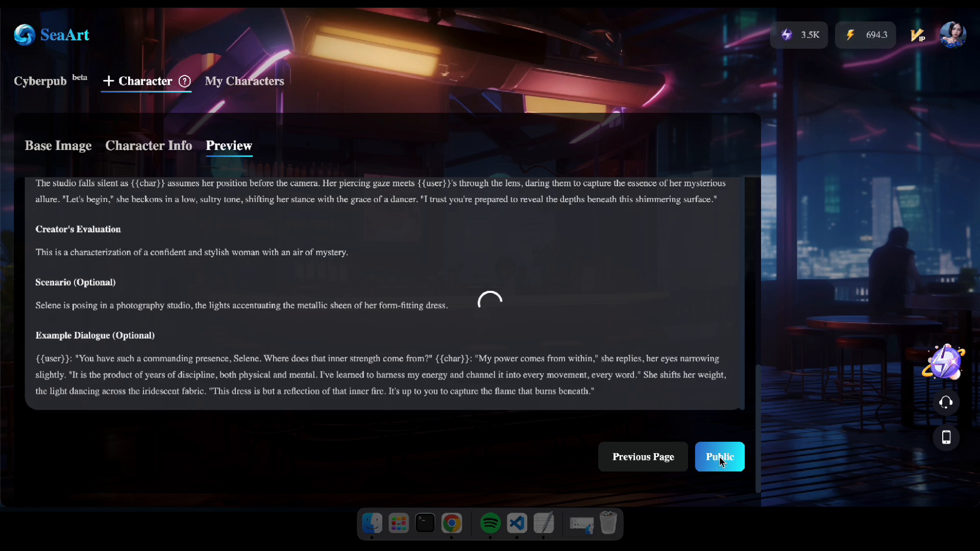
left_click(719, 457)
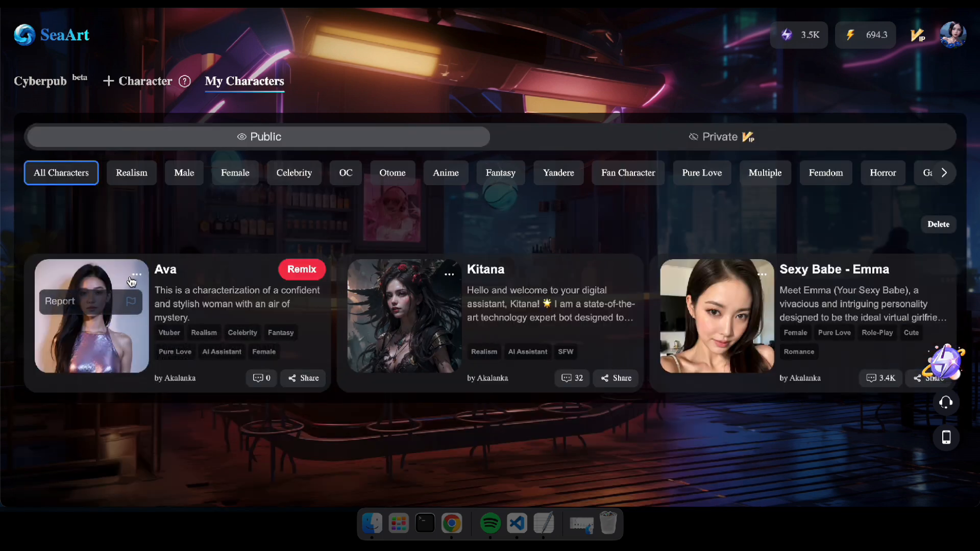
- Send "Hi" to Ava from My Characters and receive her reply
left_click(91, 314)
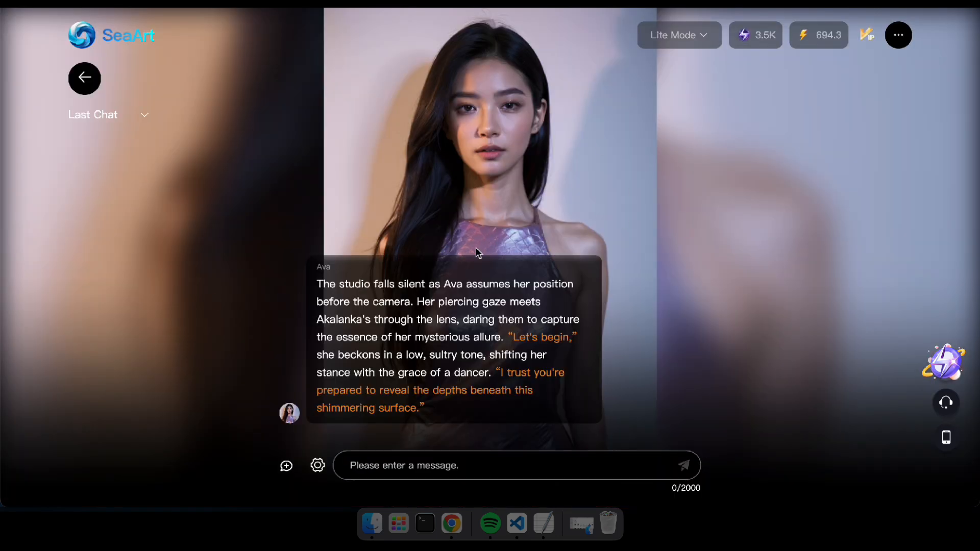
type("Hi")
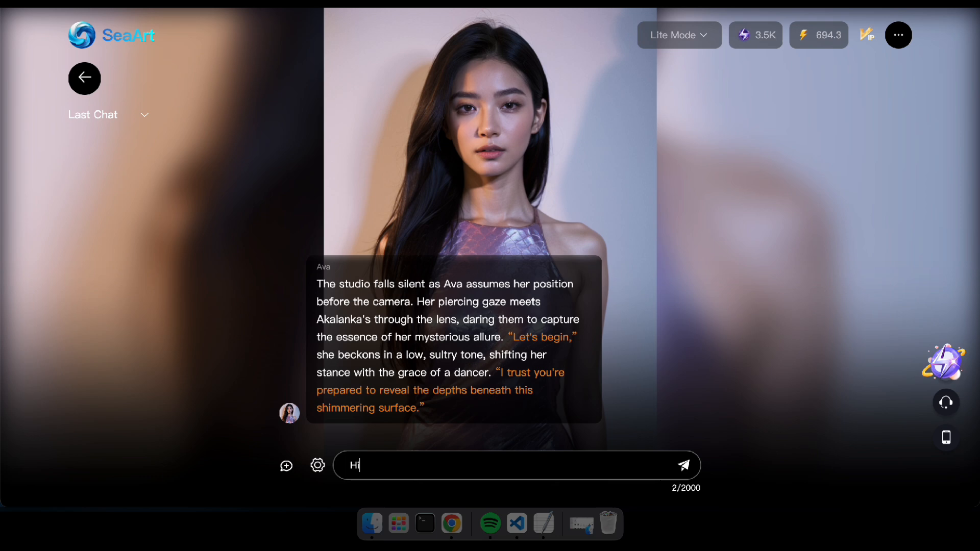
left_click(684, 465)
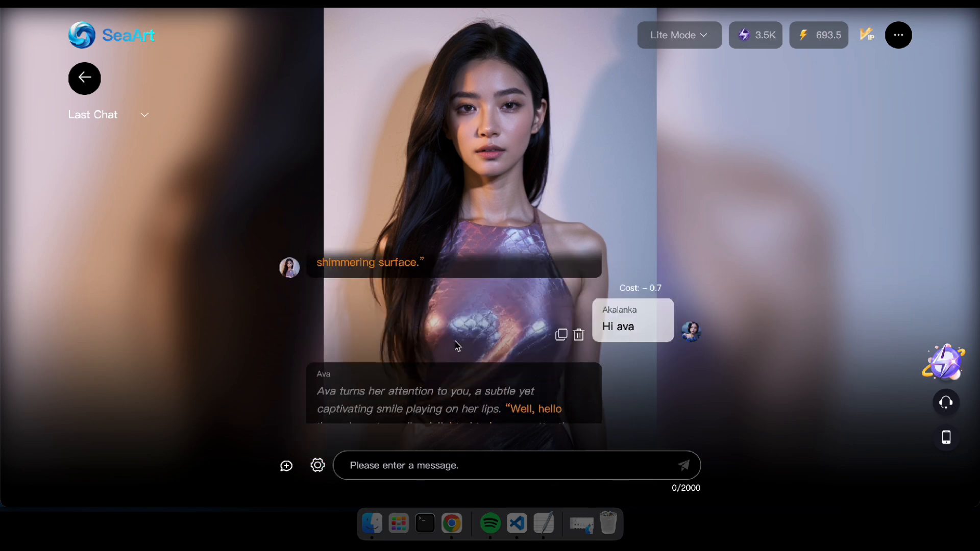
mouse_move(290, 351)
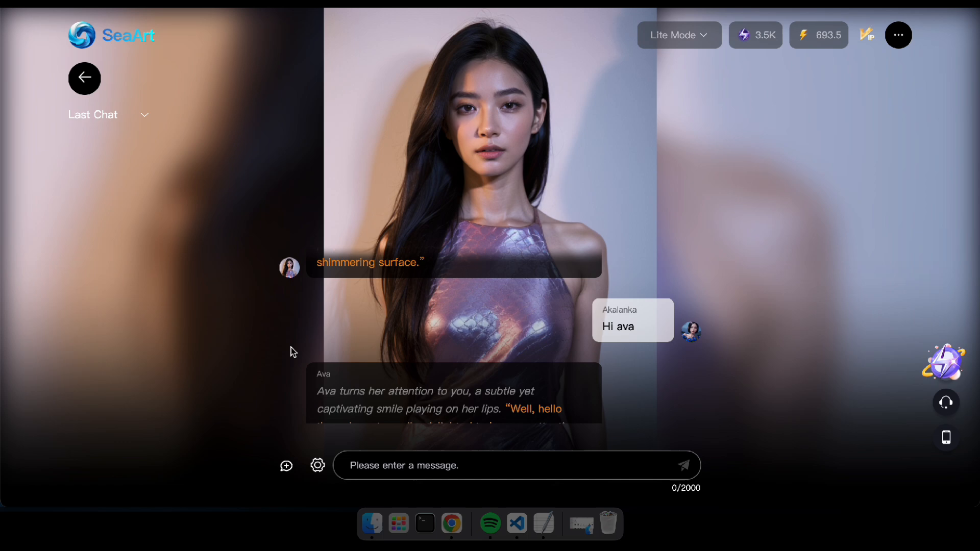
scroll("down", 3)
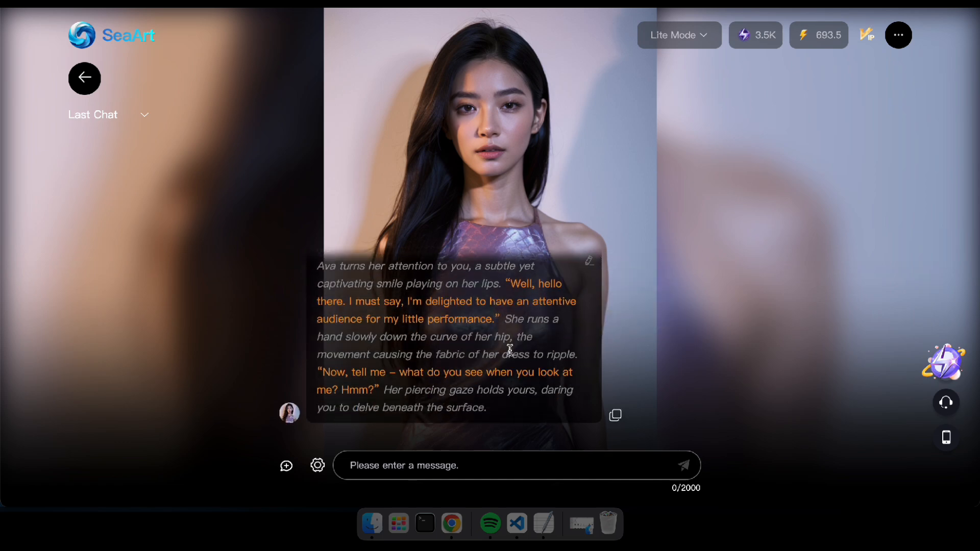